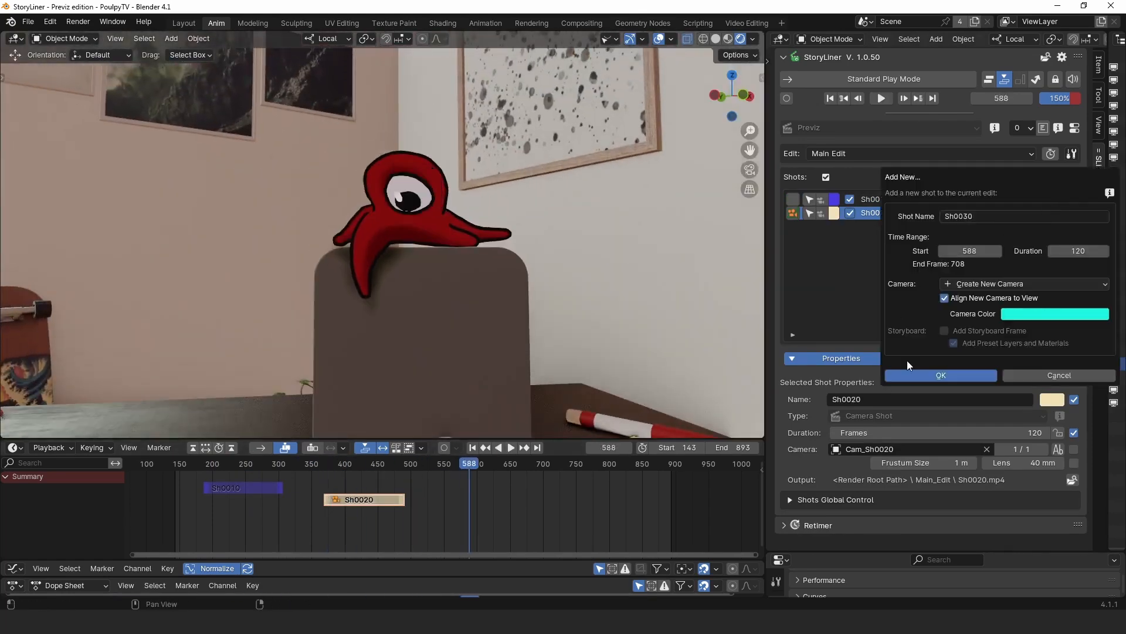
# Add shot Sh0030 with a new camera, then open the fox scene's three-shot edit.
pyautogui.click(1025, 281)
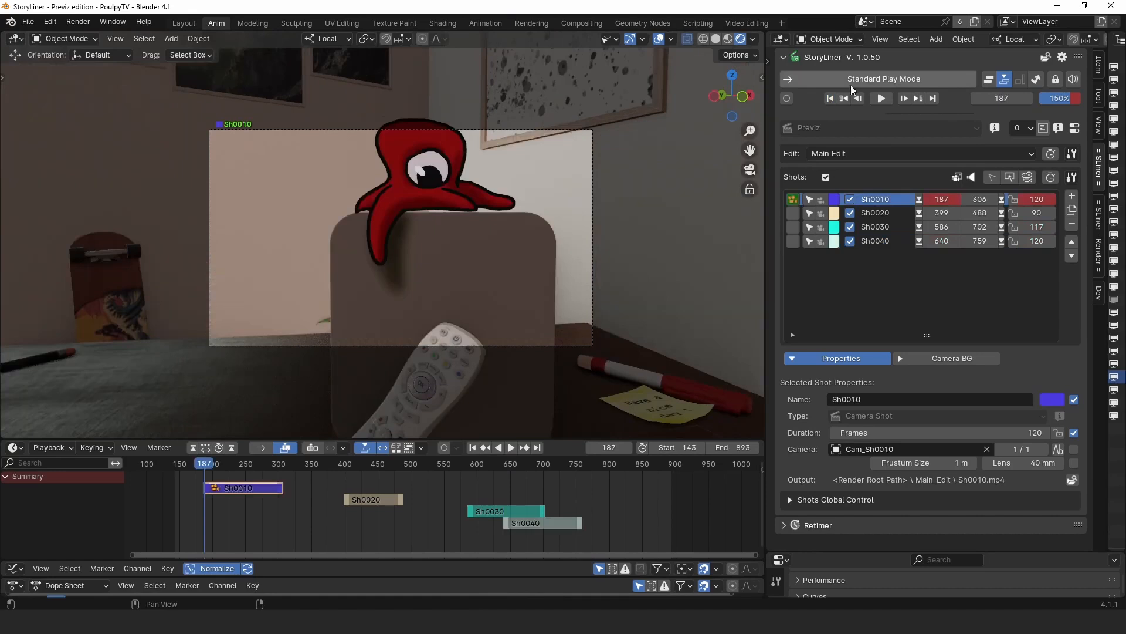
pyautogui.click(881, 99)
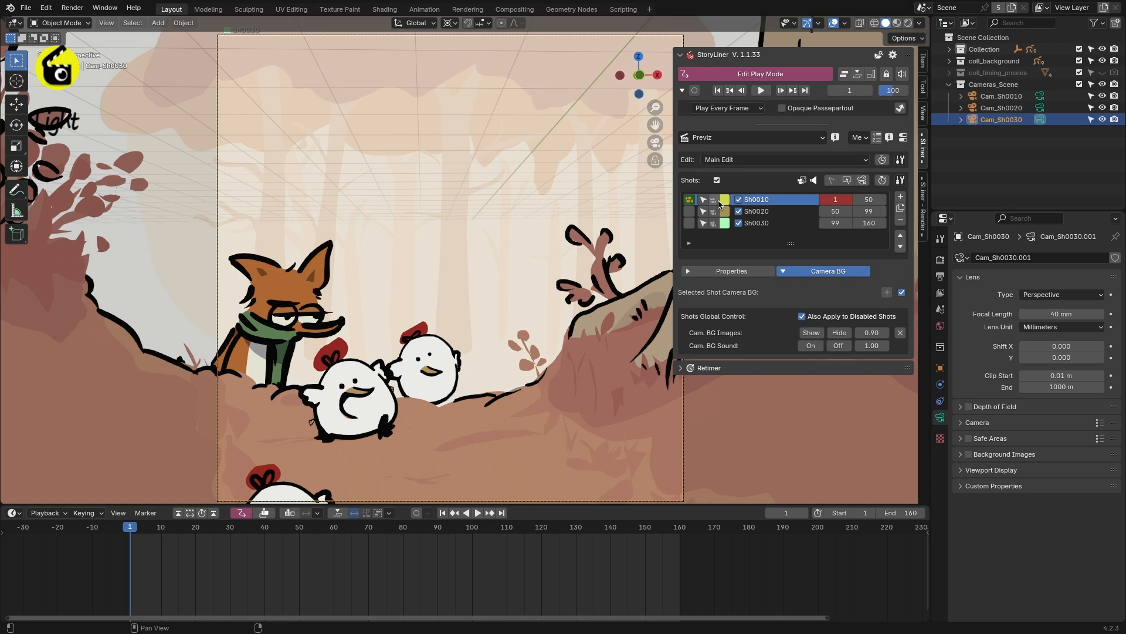
# Play the fox edit, then shift all shots by 100 frames and back using the Retimer.
pyautogui.click(761, 89)
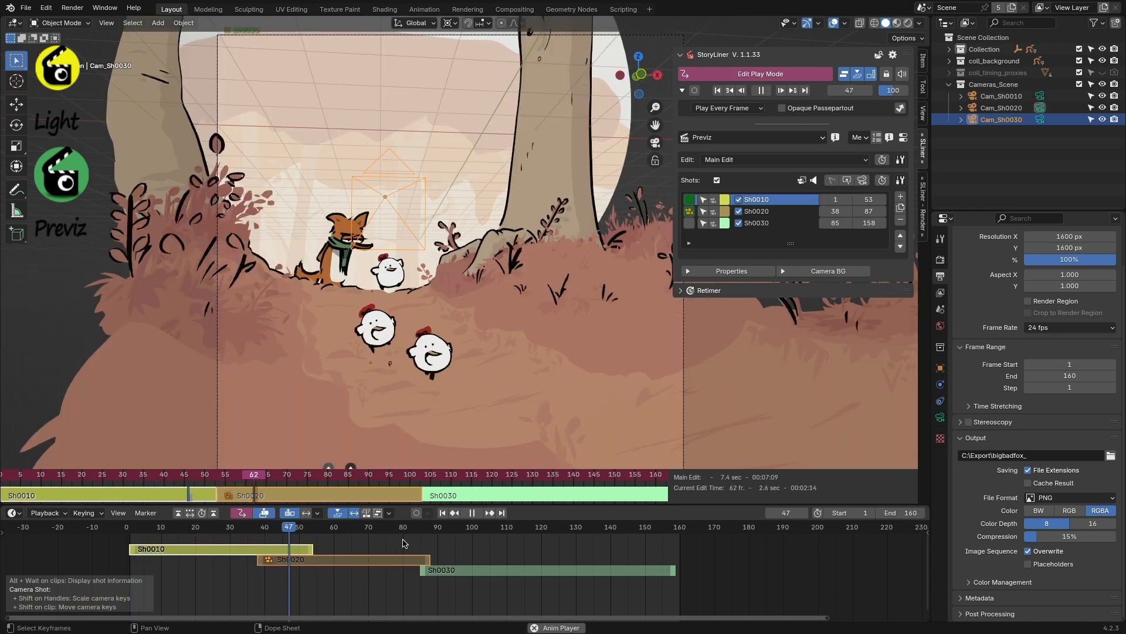
pyautogui.click(575, 526)
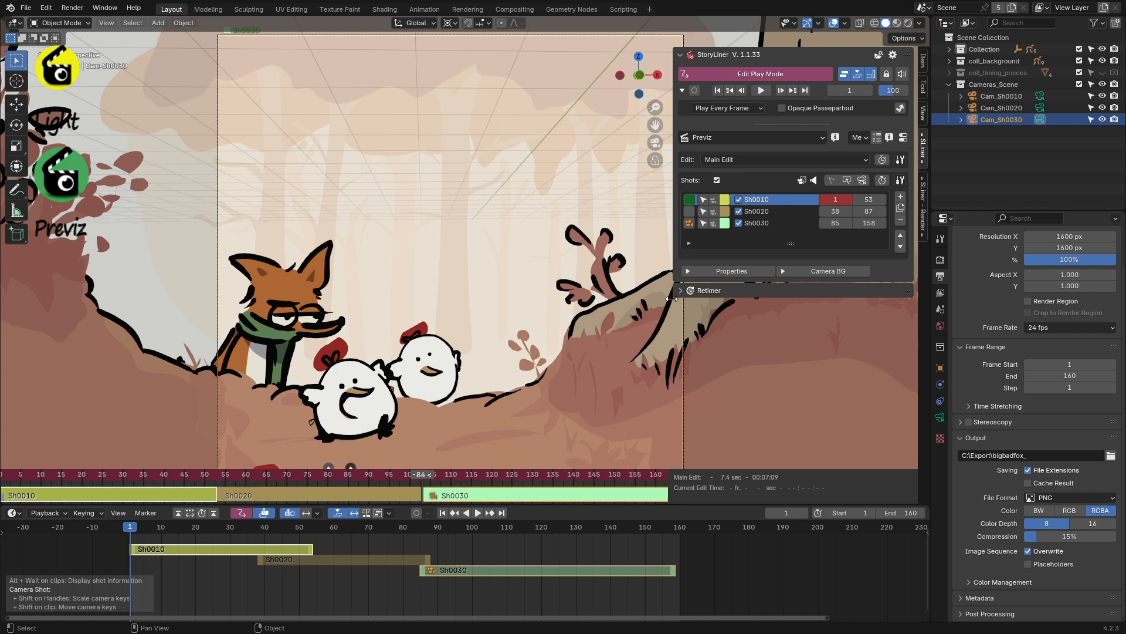
pyautogui.click(792, 394)
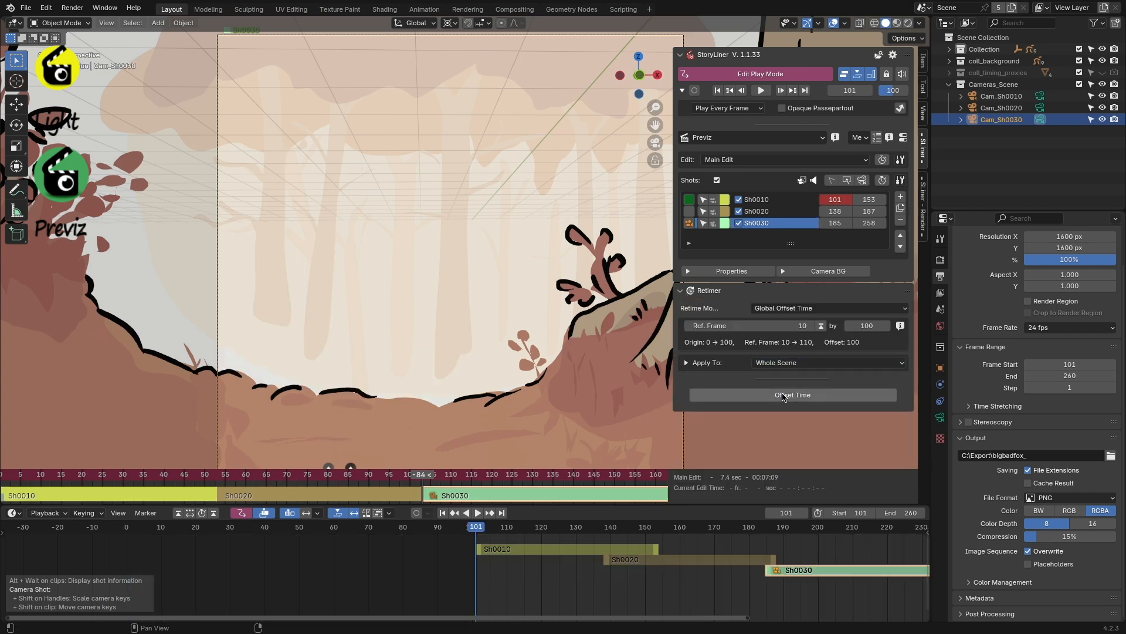
pyautogui.click(791, 394)
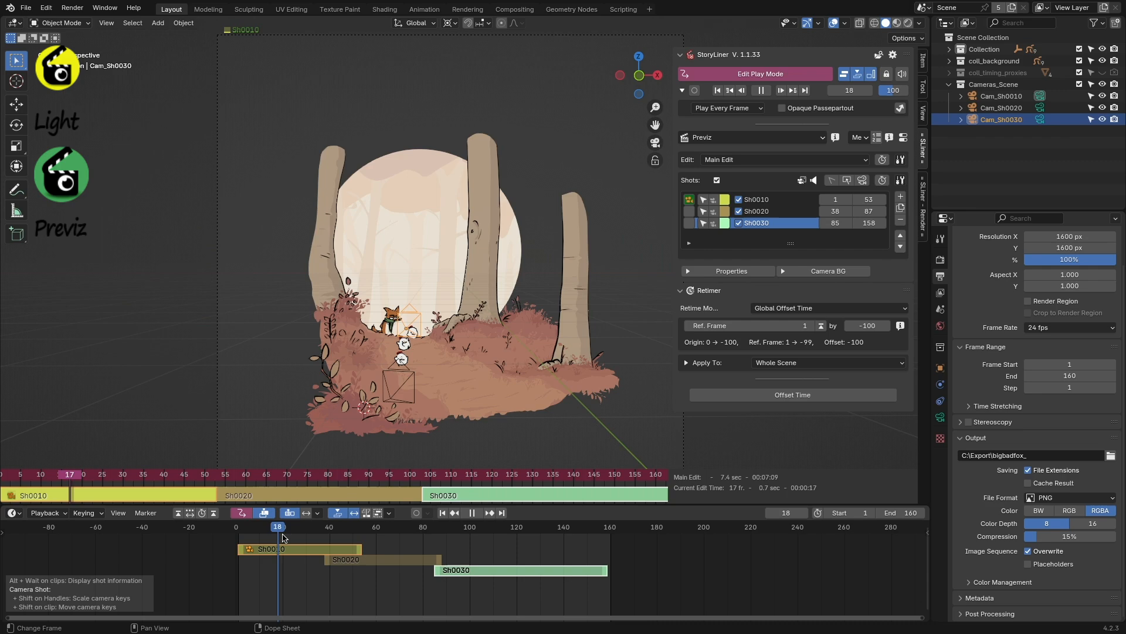
pyautogui.click(769, 138)
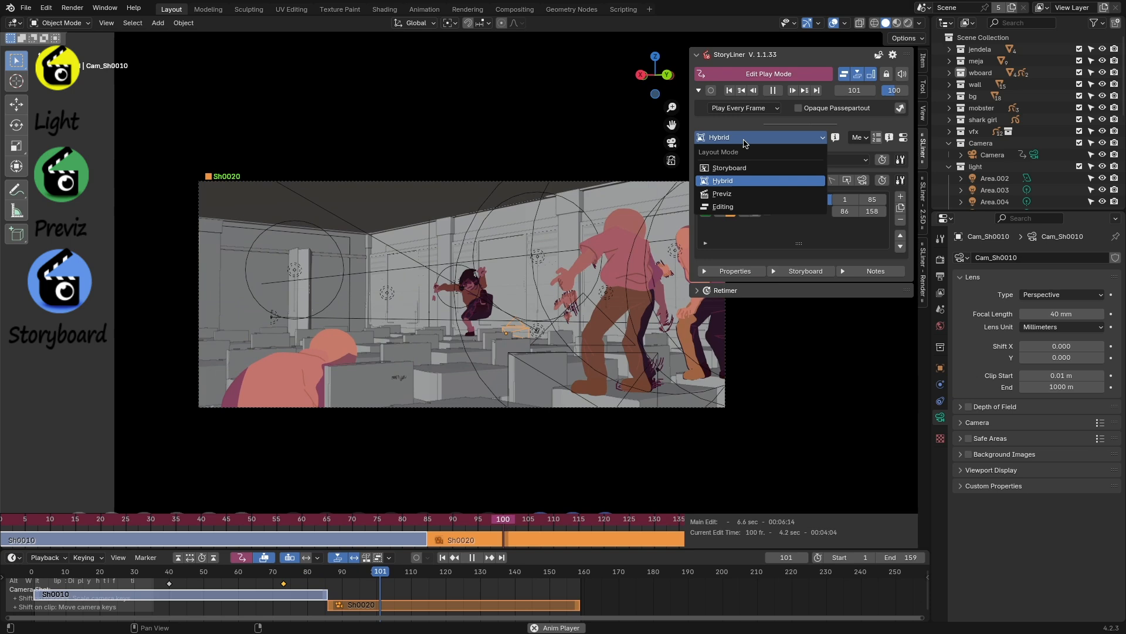
# Choose a layout mode for the classroom scene from the StoryLiner Layout Mode dropdown.
pyautogui.click(729, 167)
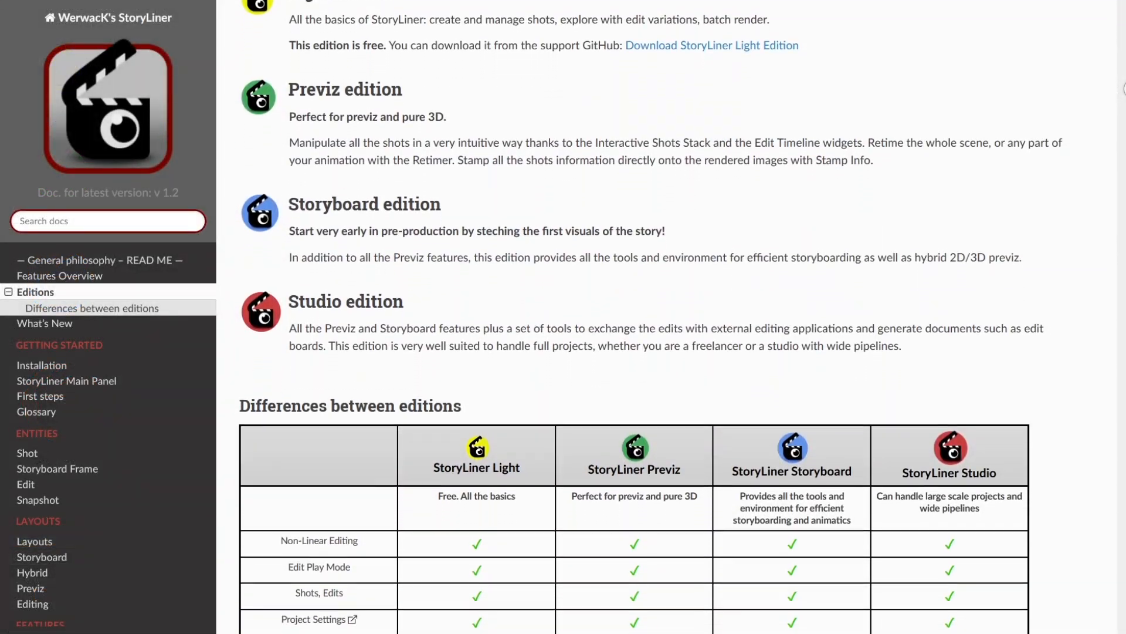
# Scroll through the Differences between editions table to its end.
pyautogui.scroll(-3)
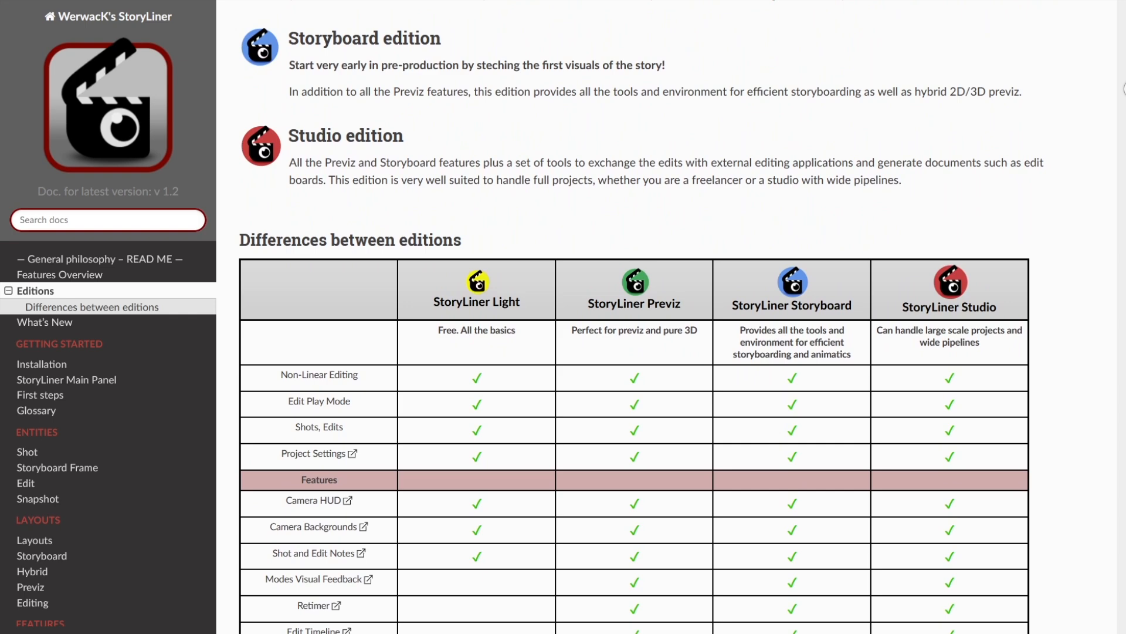
pyautogui.scroll(-3)
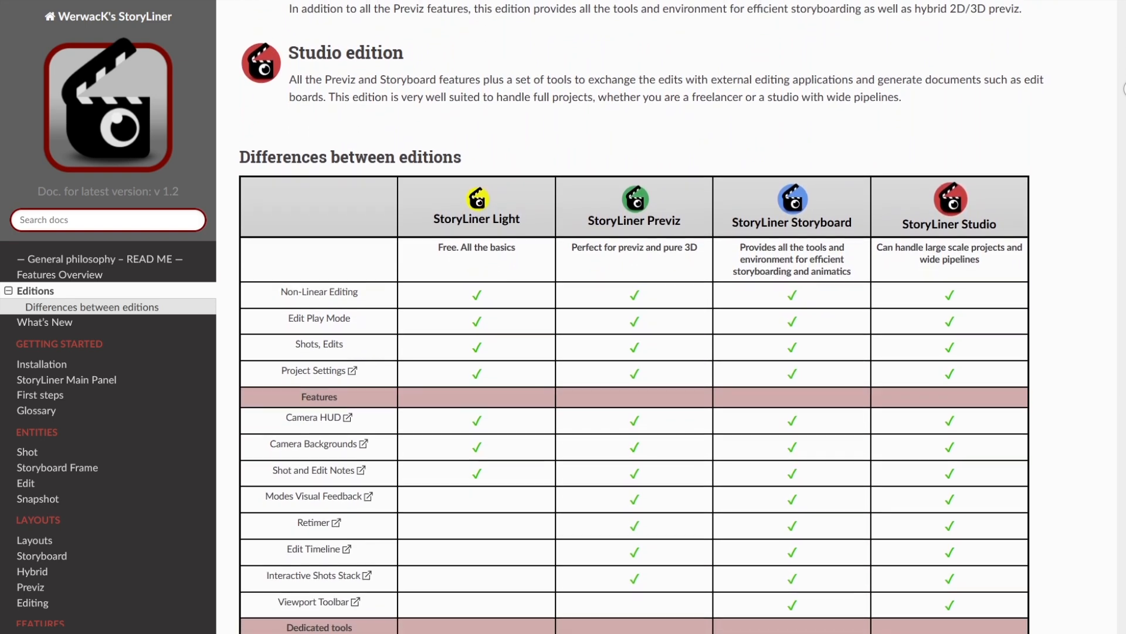
pyautogui.scroll(-3)
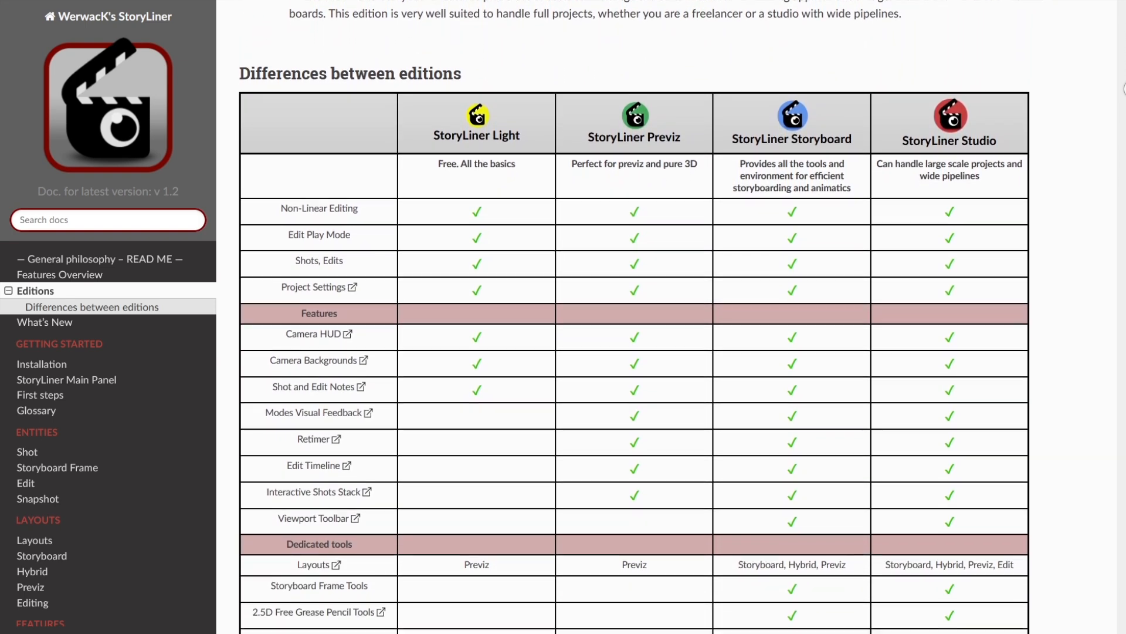
pyautogui.scroll(-3)
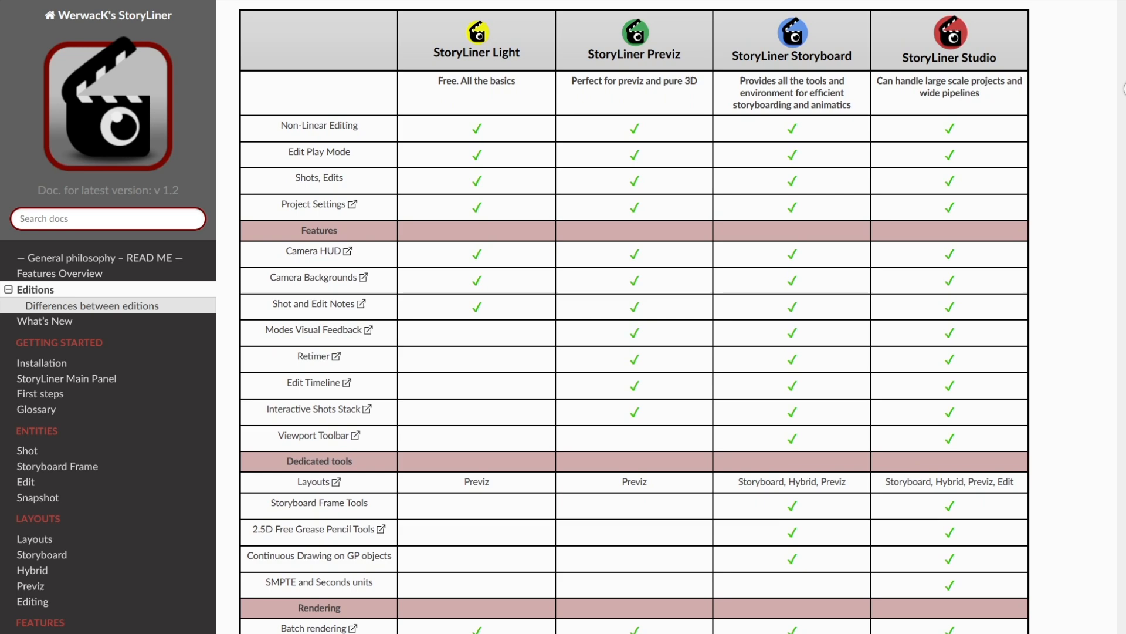
pyautogui.scroll(-3)
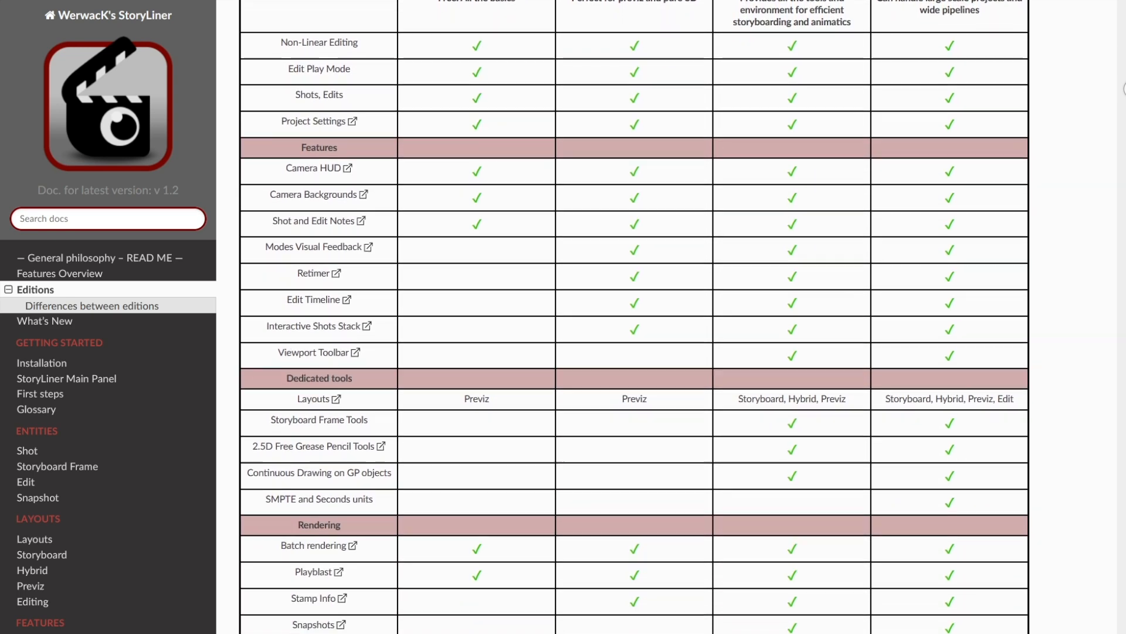
pyautogui.scroll(-3)
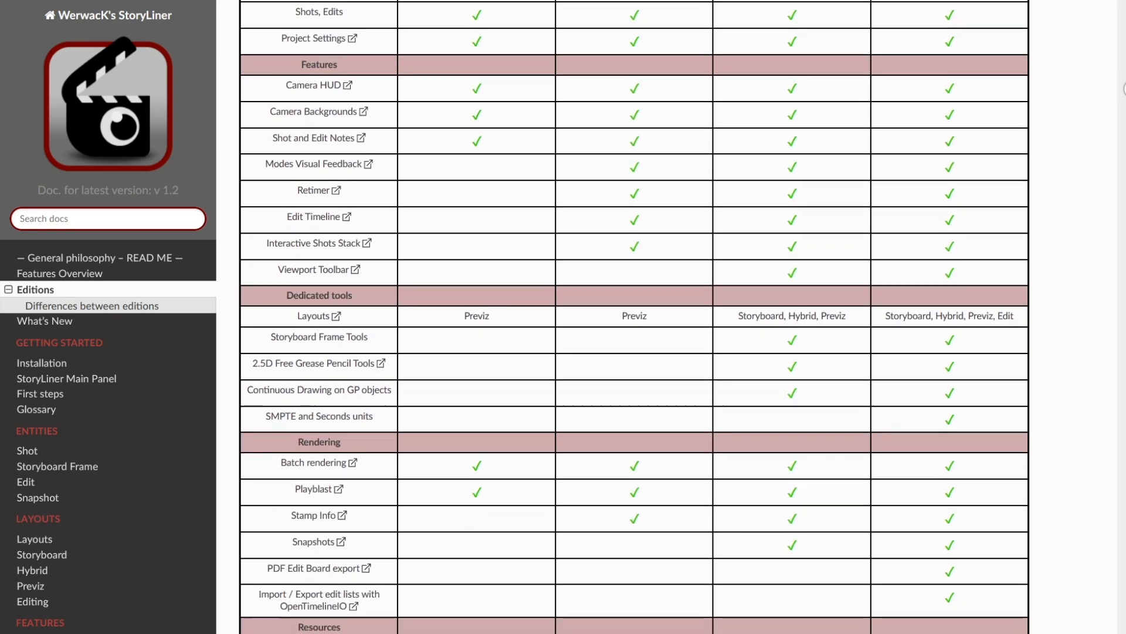
pyautogui.scroll(-3)
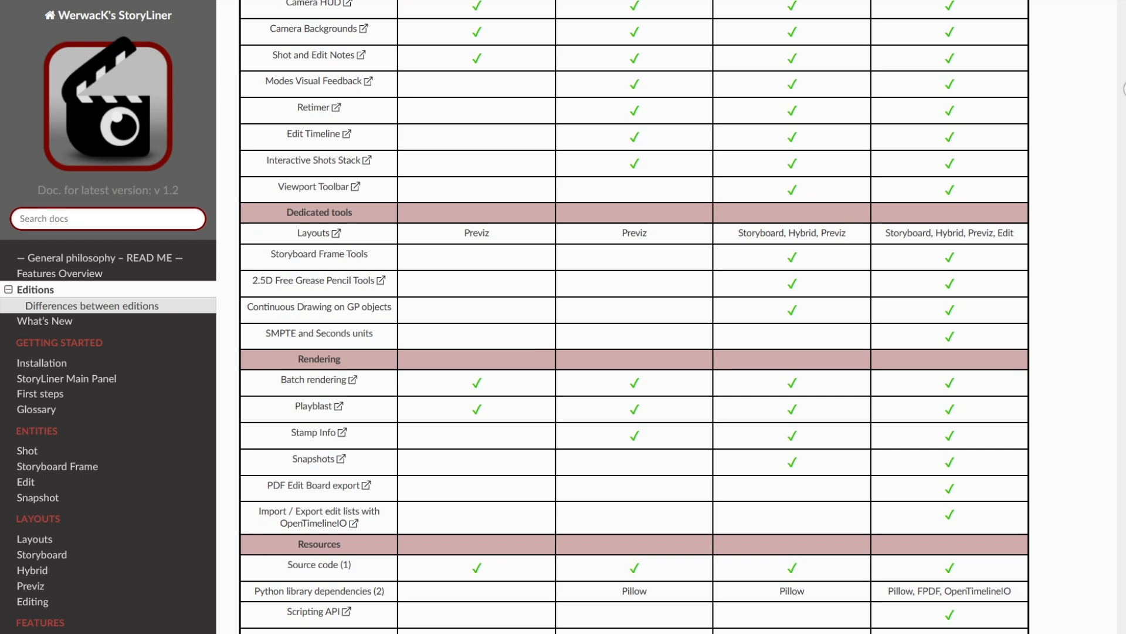
pyautogui.scroll(-3)
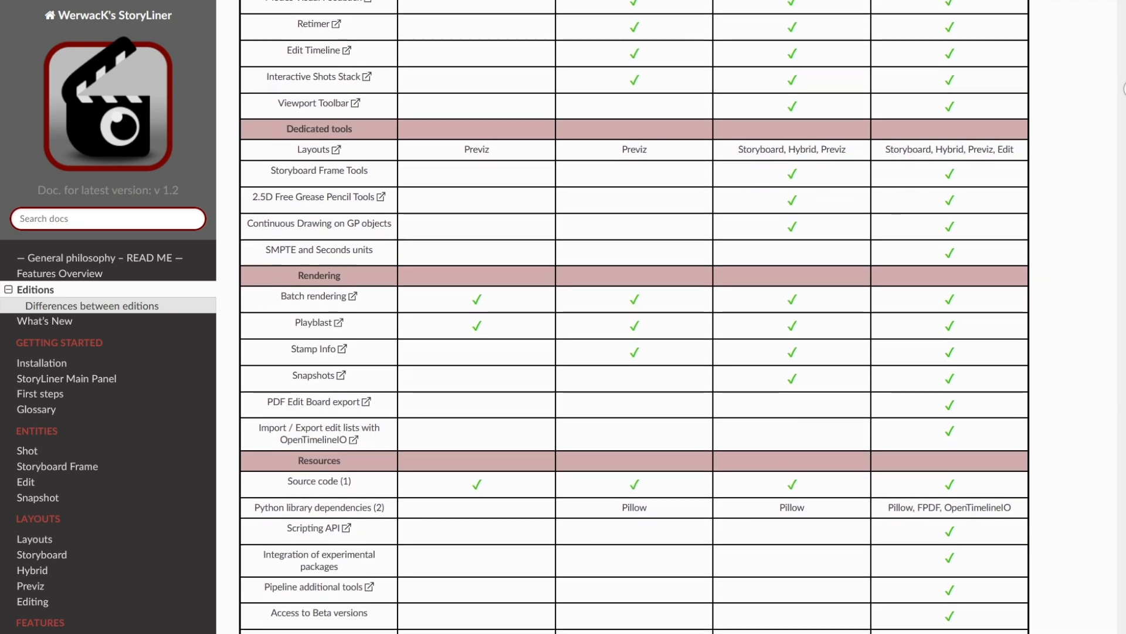
pyautogui.scroll(-3)
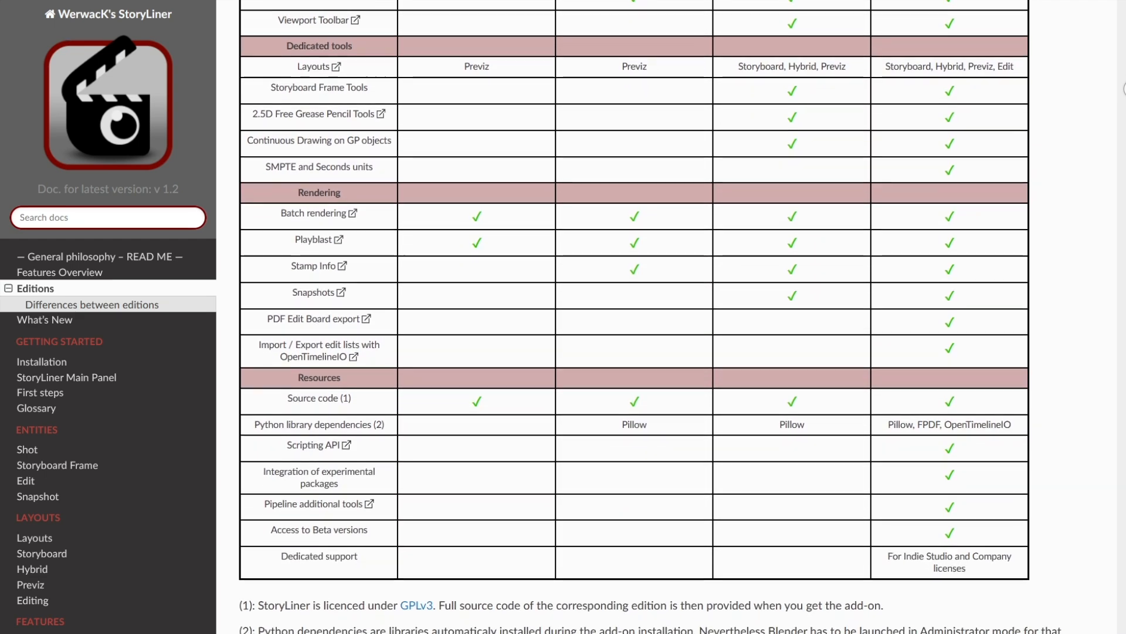
pyautogui.scroll(-3)
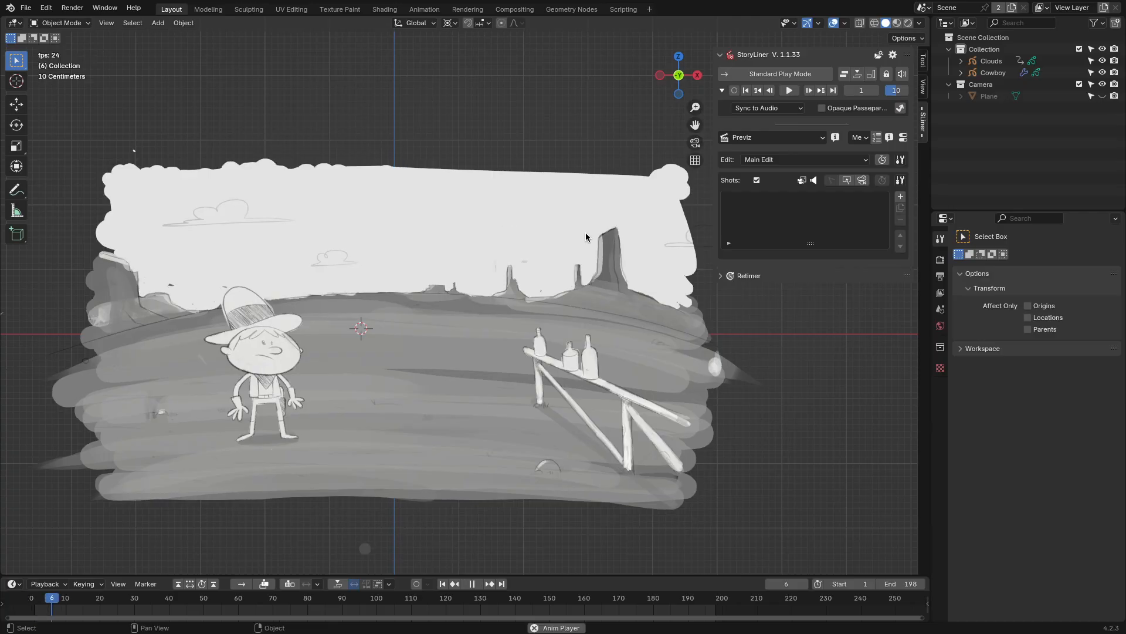
# Add shots Sh0010 and Sh0020 to the cowboy edit, each with a newly created camera.
pyautogui.click(220, 597)
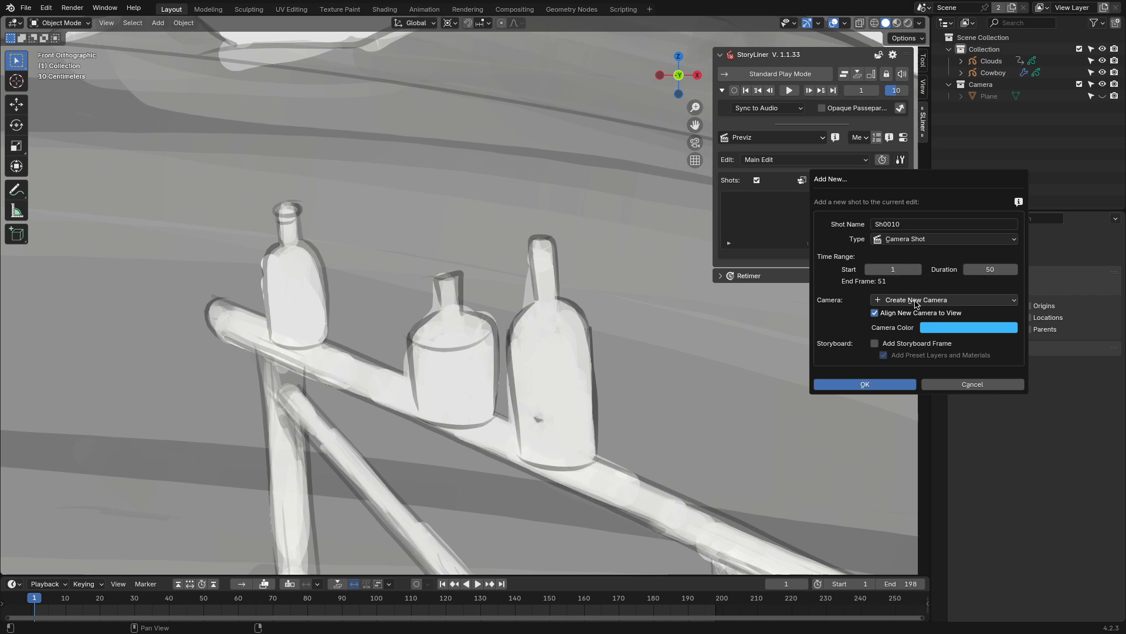
pyautogui.click(864, 383)
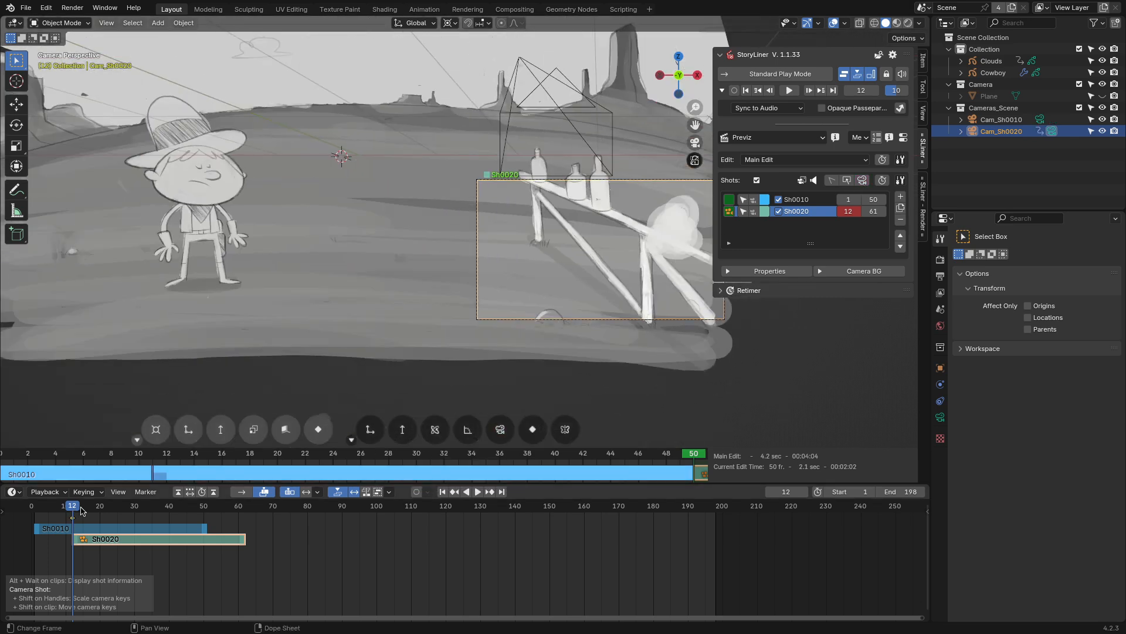
# Trim Sh0020's end frame and add Sh0030 with a camera framing the aiming cowboy.
pyautogui.click(186, 505)
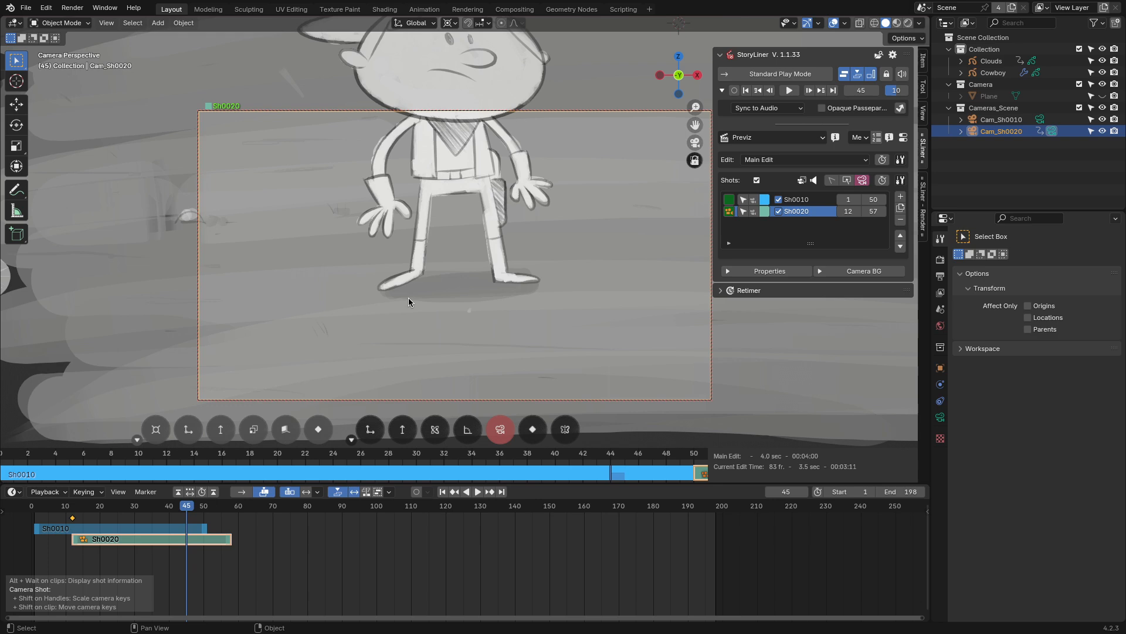
pyautogui.click(788, 89)
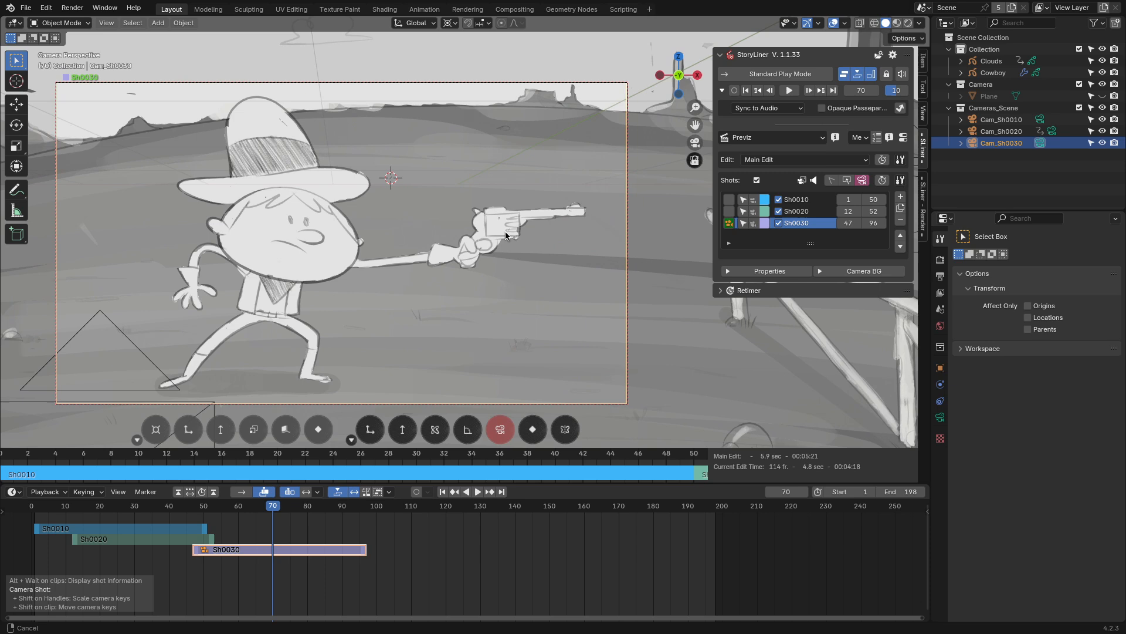
# Add shots Sh0040, Sh0050 and Sh0060 with their own cameras, then show SLiner Render settings.
pyautogui.moveTo(272, 505); pyautogui.dragTo(279, 505)
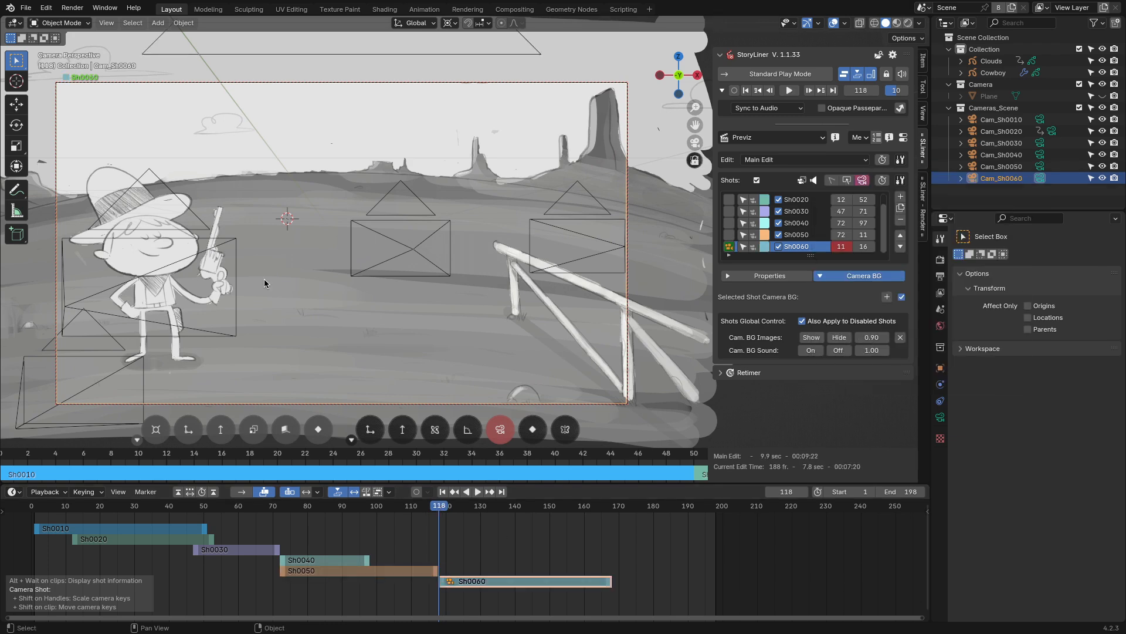
pyautogui.click(788, 90)
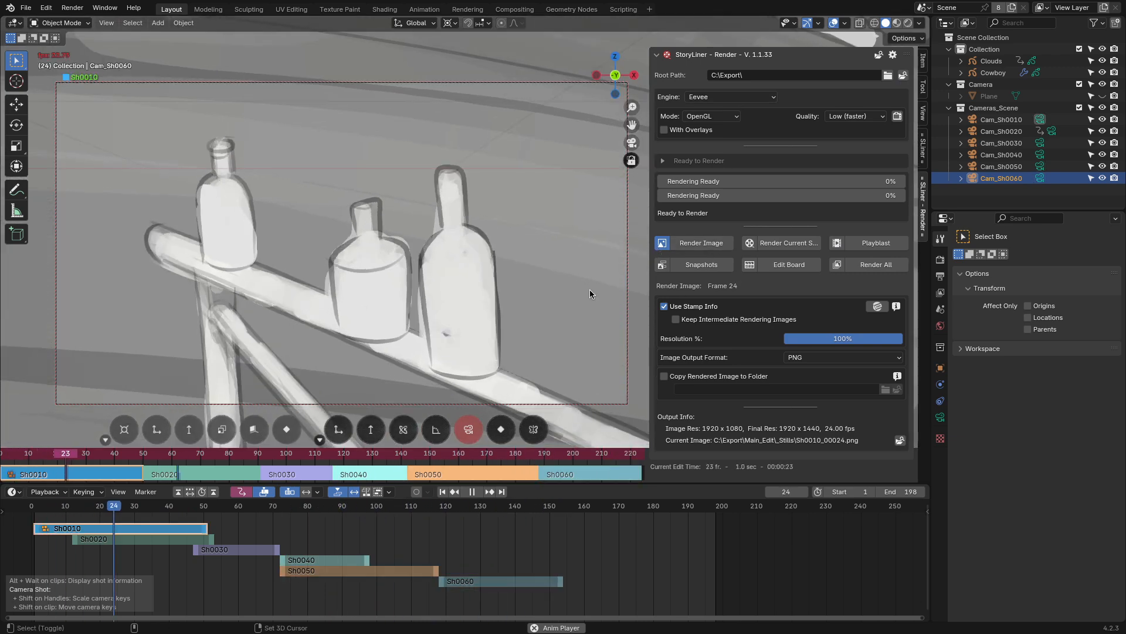
# Render all cowboy edit shots and generate the six-shot Edit Board PDF.
pyautogui.click(467, 505)
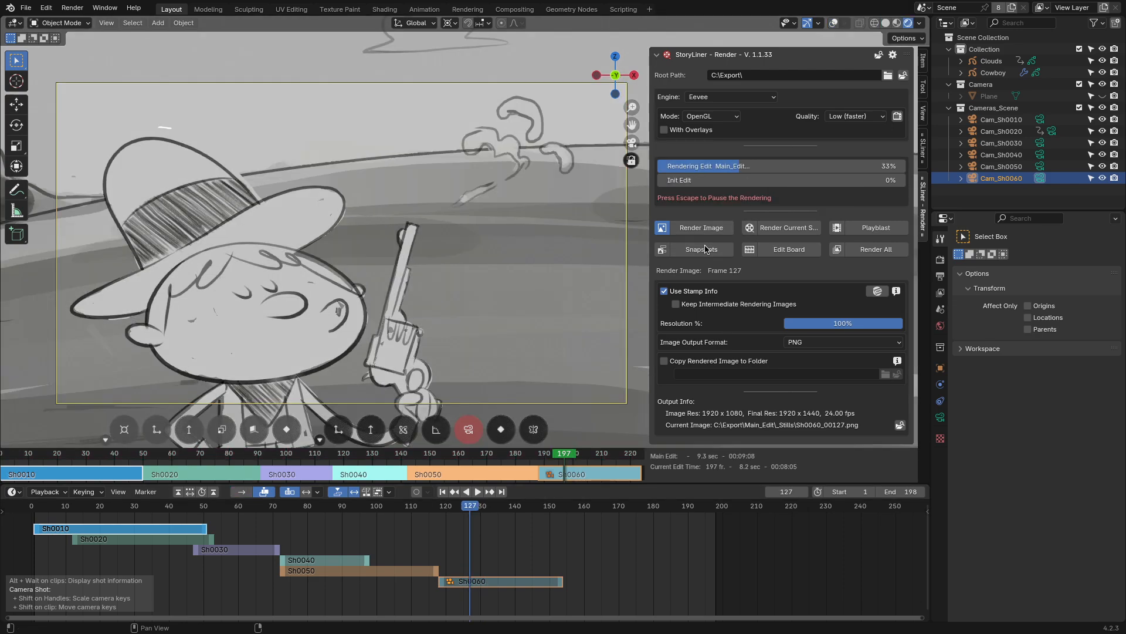
pyautogui.click(701, 227)
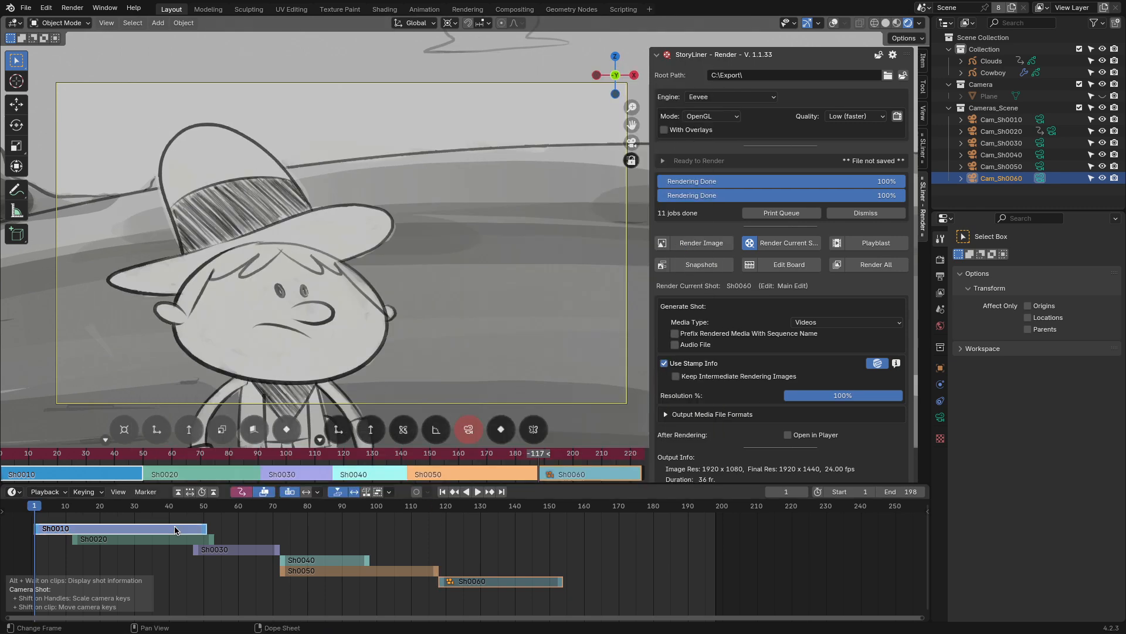
pyautogui.click(875, 248)
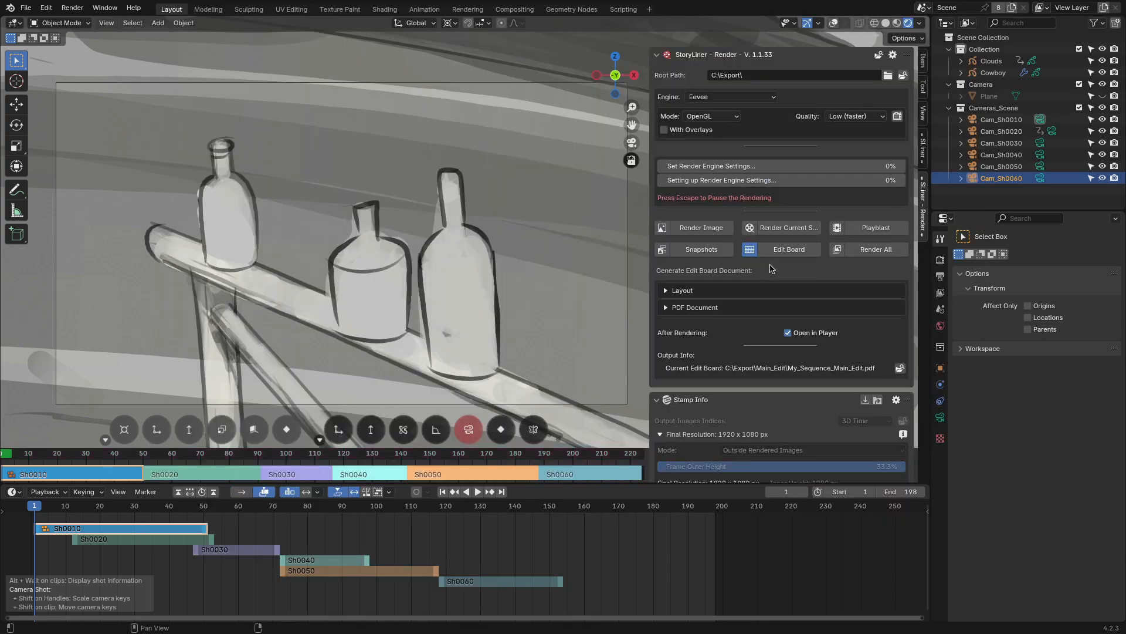
pyautogui.click(788, 249)
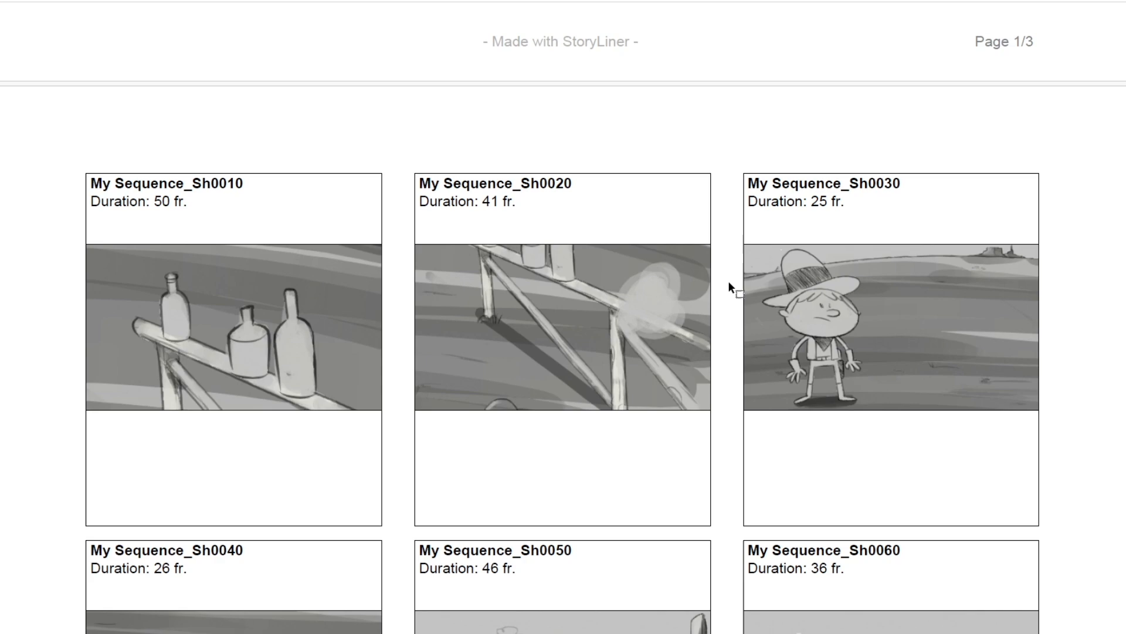